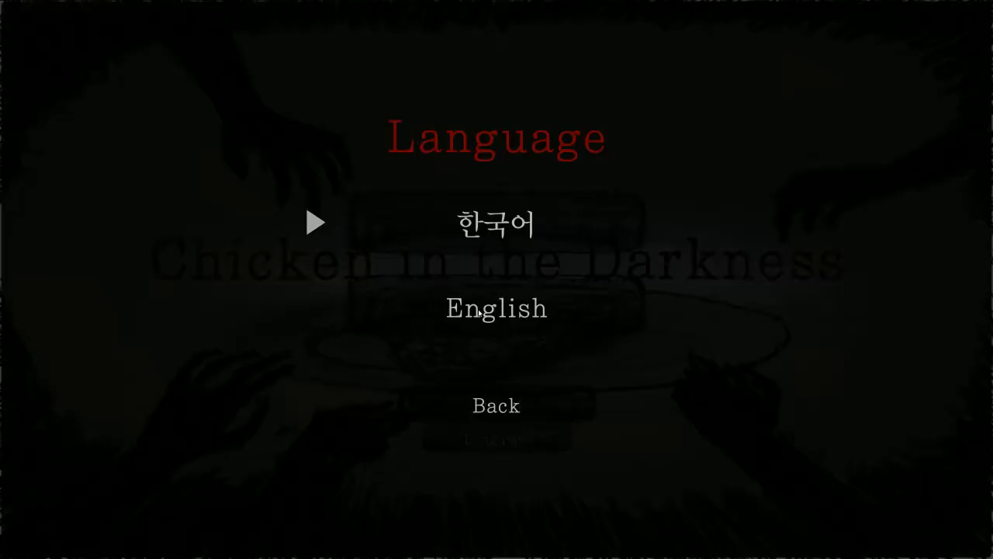
Choose English from the Language options on the title screen.
click(497, 405)
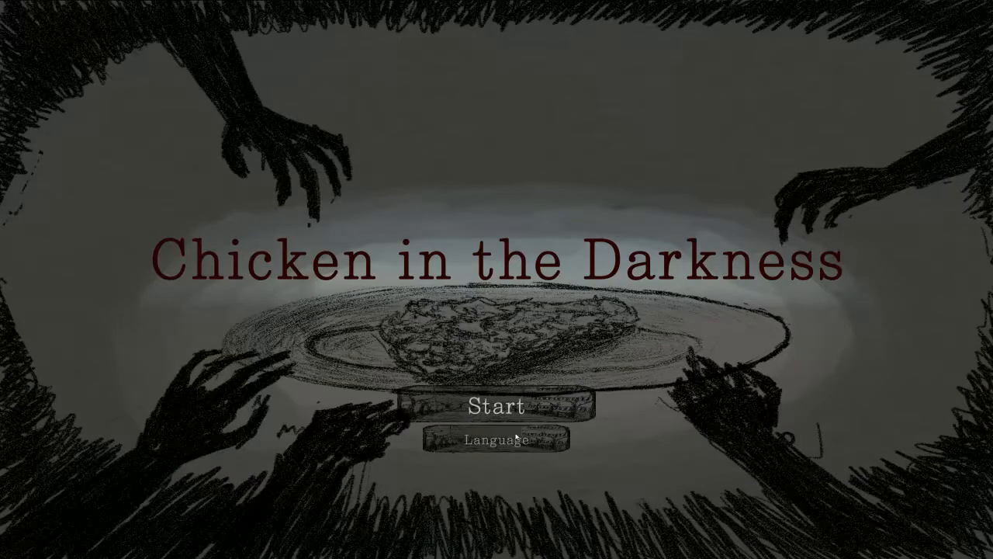
click(496, 441)
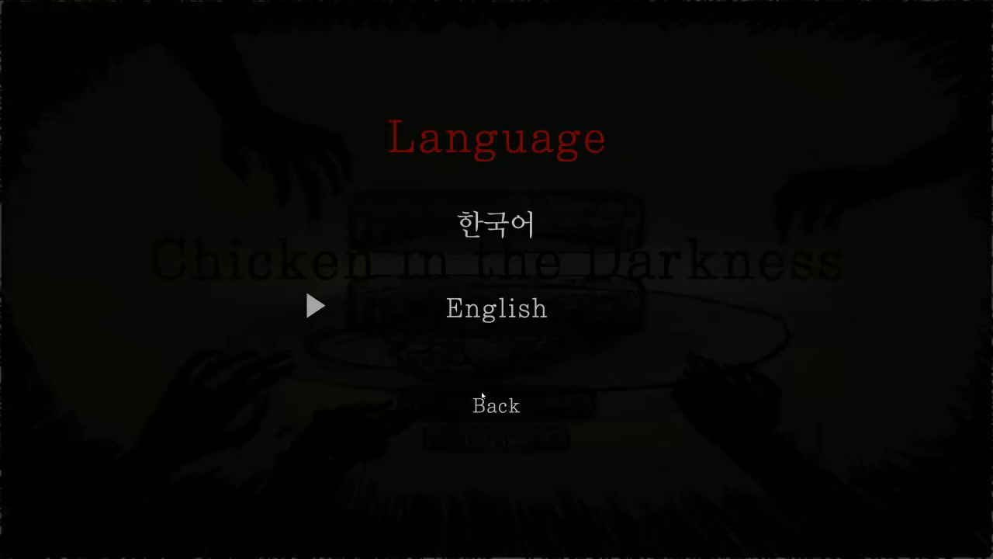
click(497, 308)
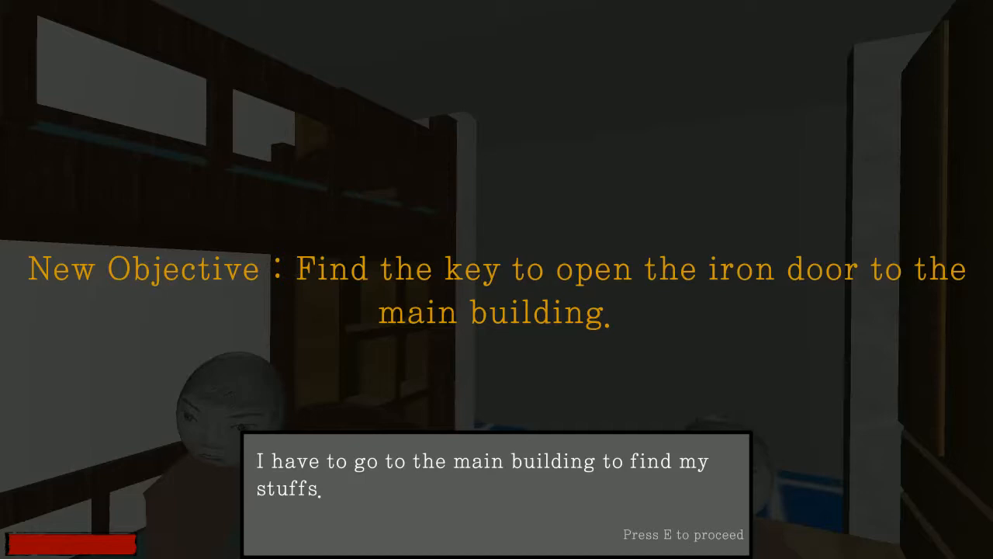
Advance through the opening lines about the locked entrance and the security office key.
key(e)
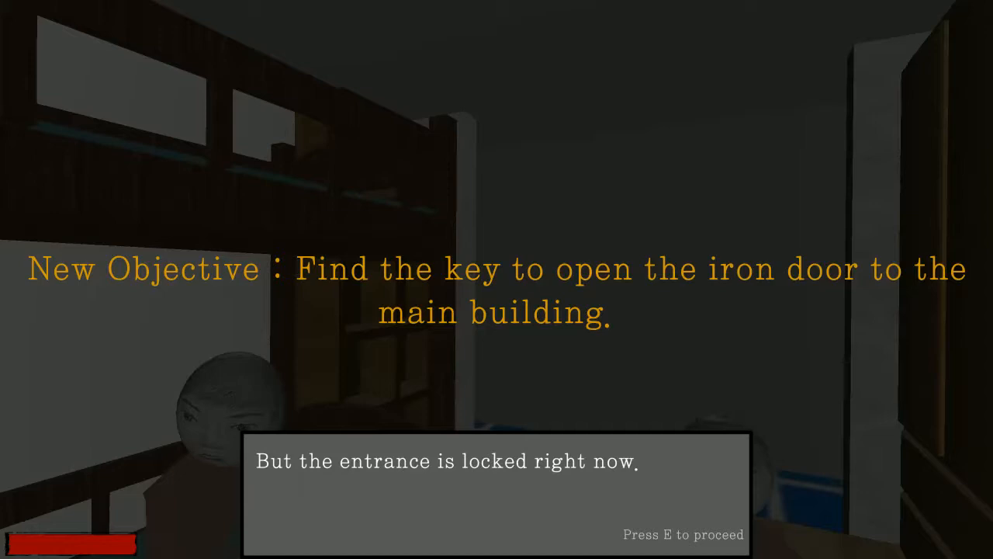
key(e)
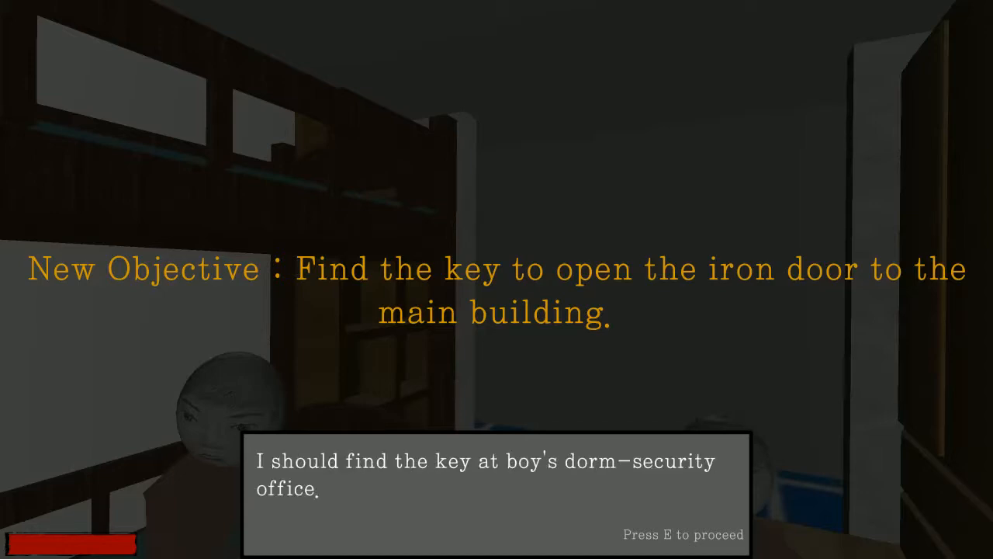
key(e)
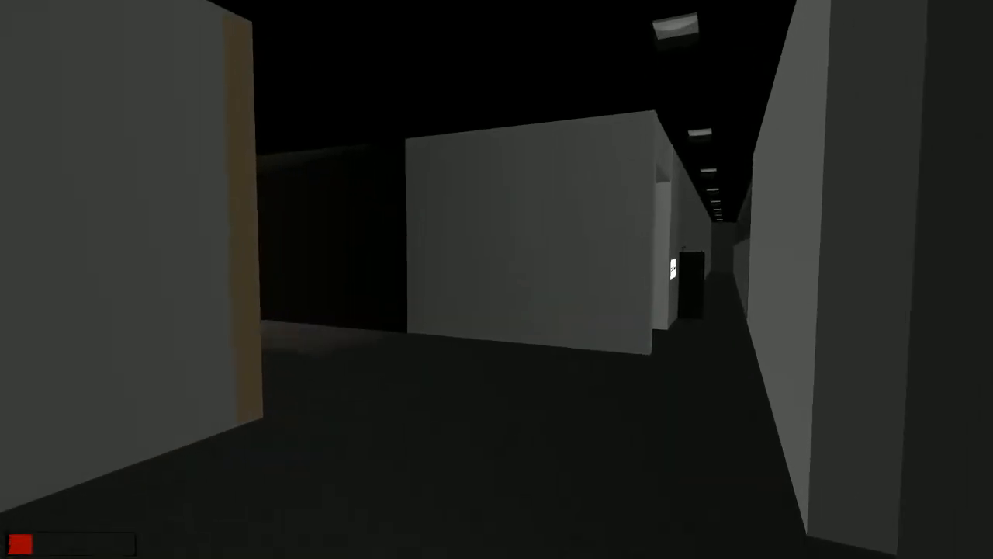
mouse_move(497, 279)
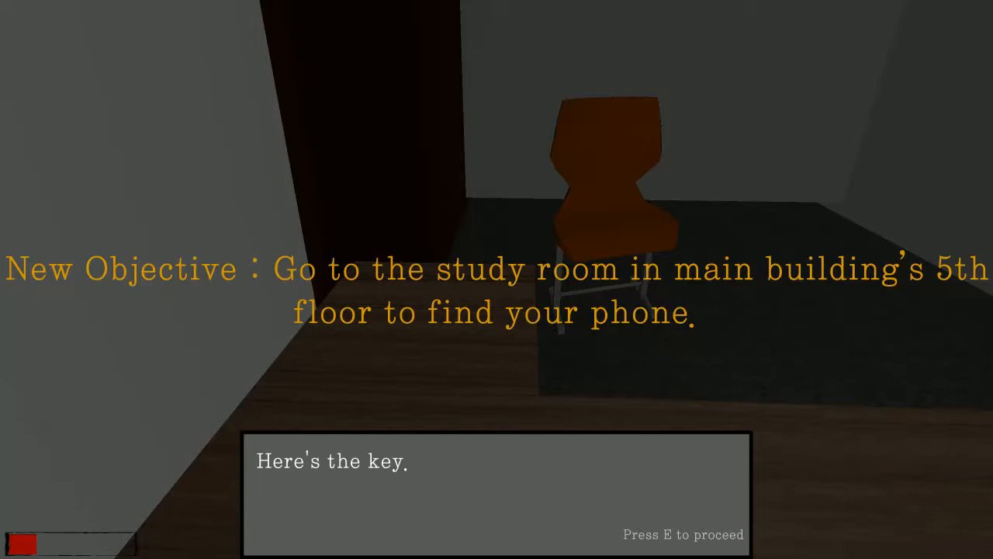
Read the key dialogue revealing the phone was left in the 5th-floor study room.
key(e)
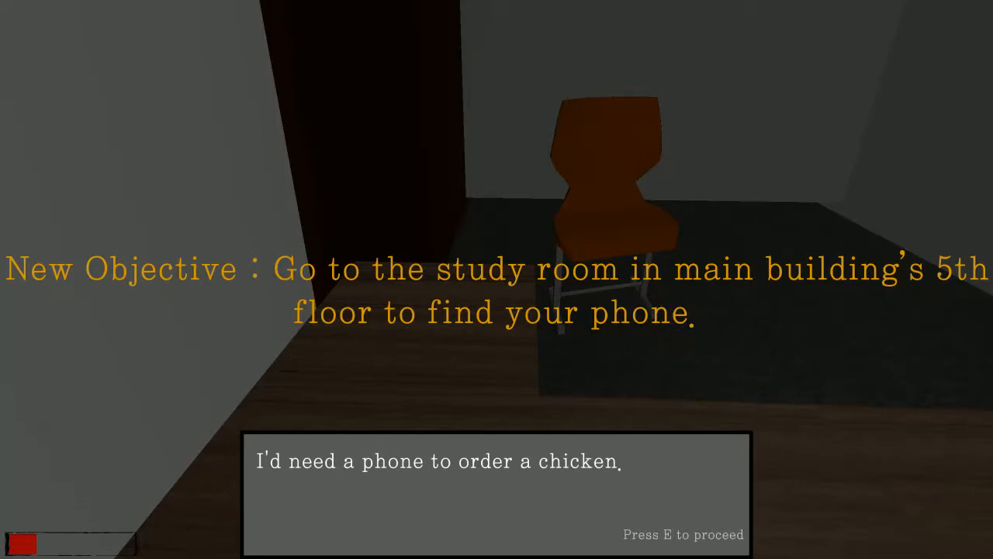
key(e)
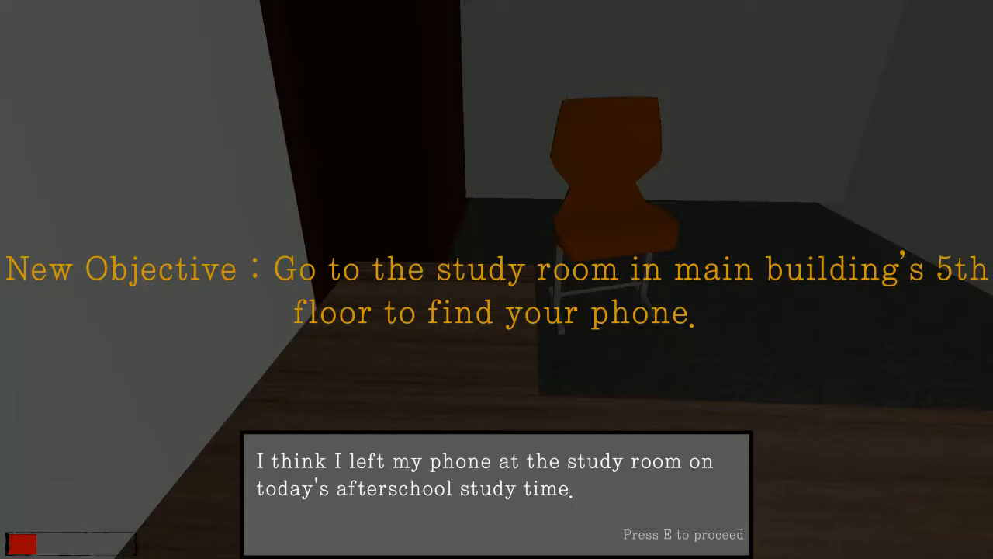
key(e)
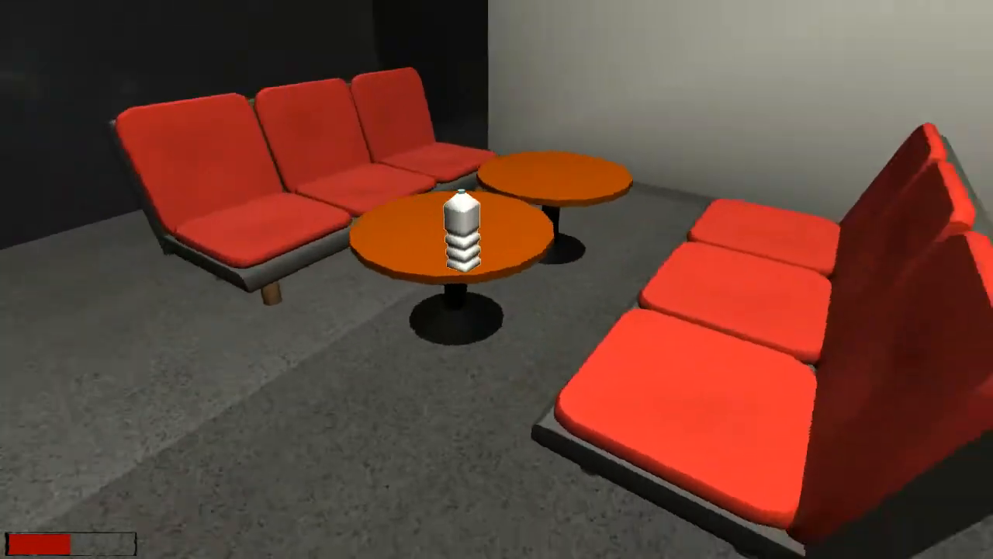
Interact in the lounge with the red sofas and orange tables.
click(462, 235)
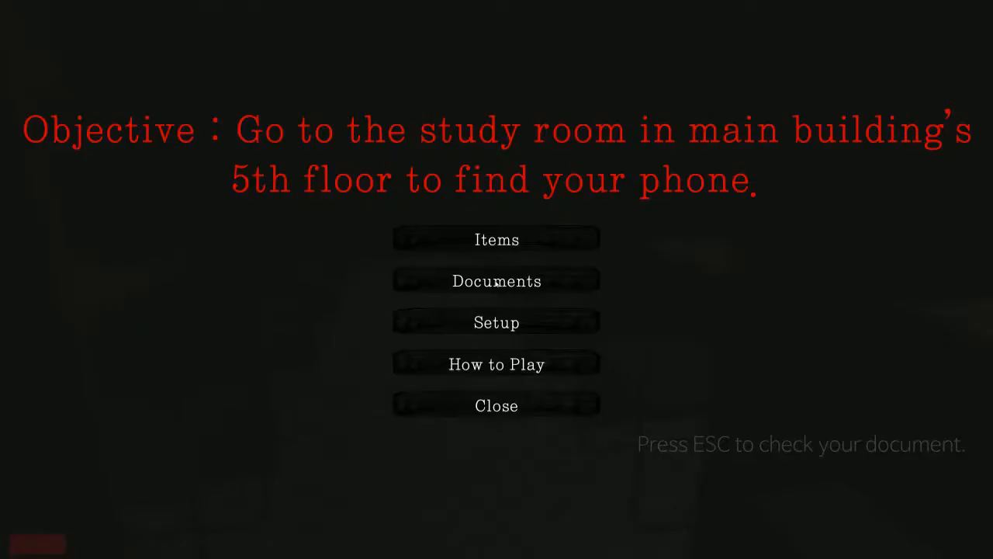
click(496, 281)
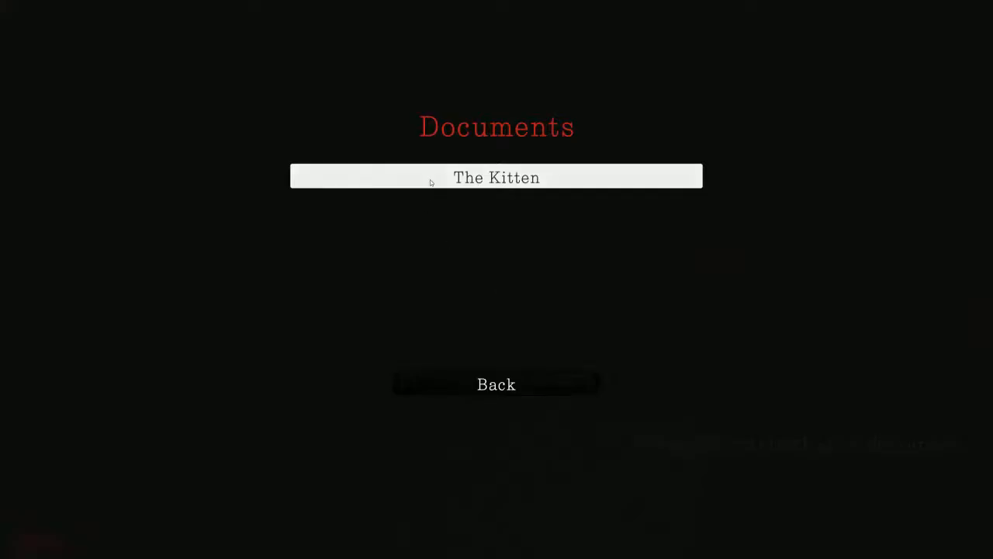
mouse_move(542, 310)
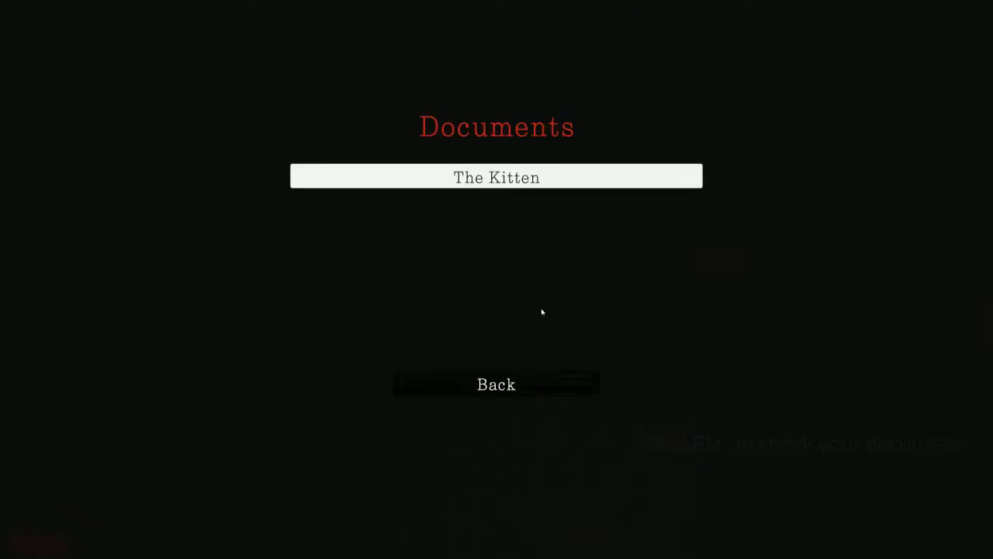
click(497, 385)
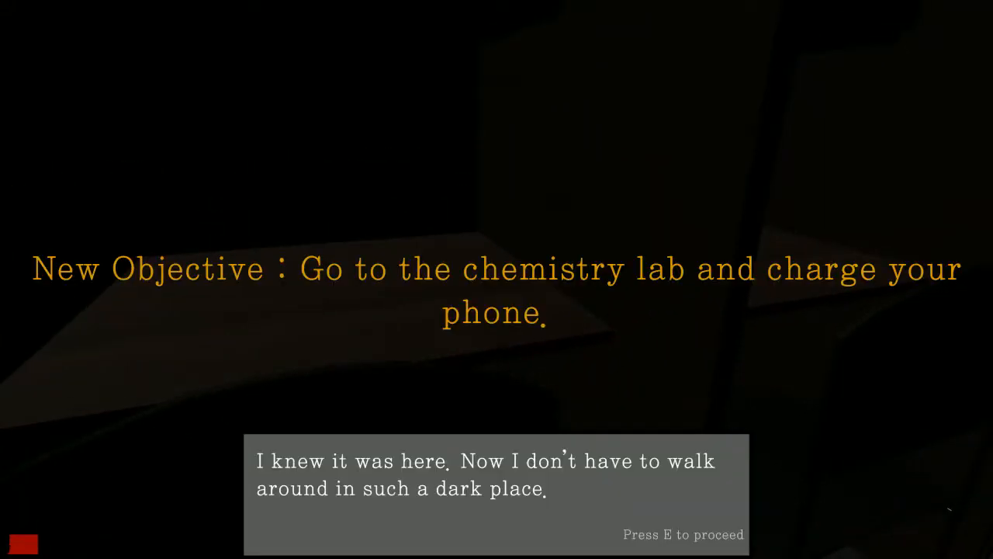
Advance past the phone-found dialogue toward the chemistry lab charging objective.
key(e)
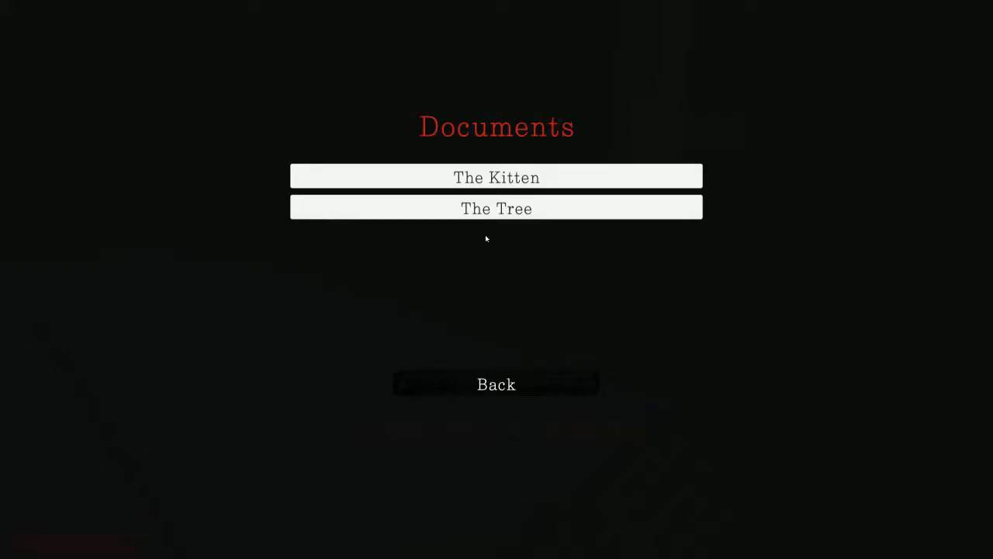
mouse_move(497, 208)
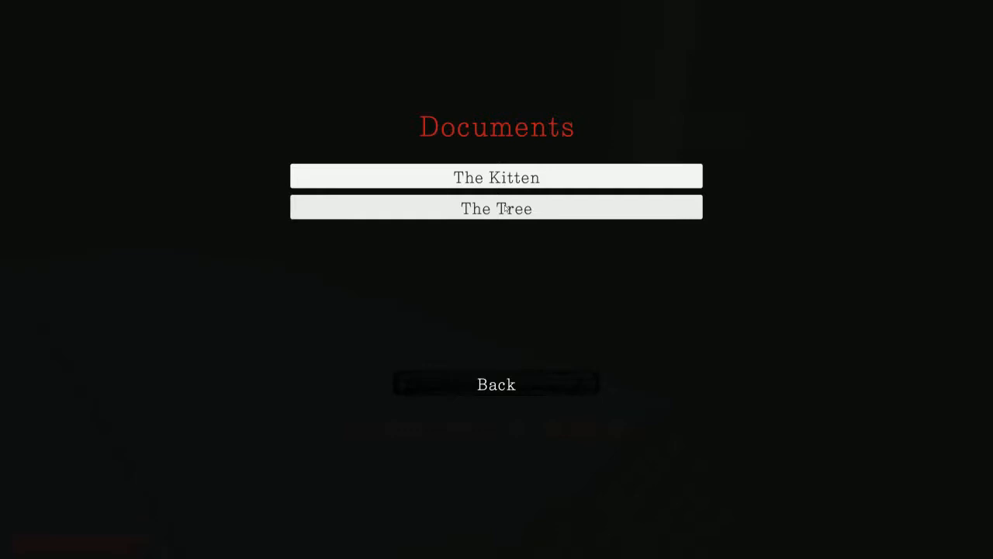
click(496, 383)
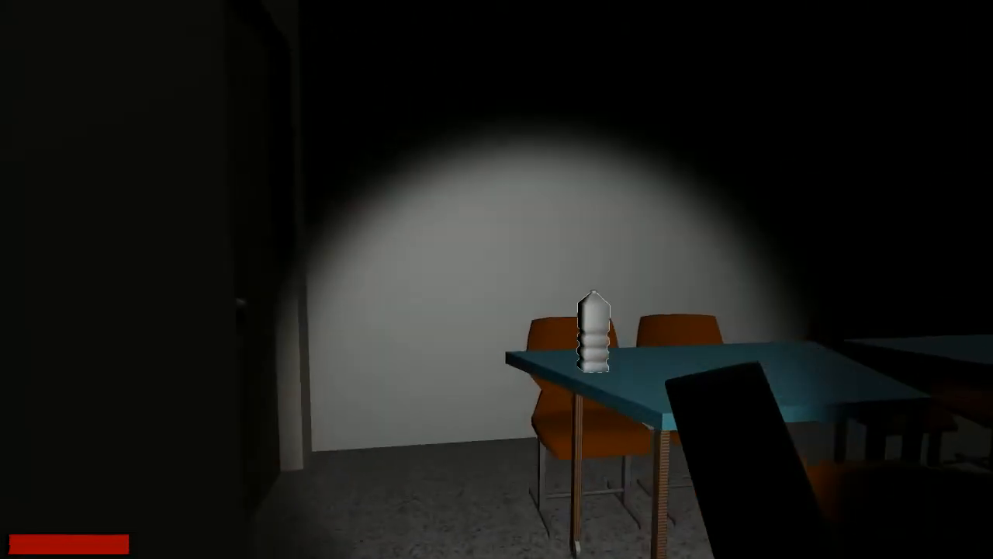
Try the bottle on the classroom table and dismiss the focus-on-objective remark.
click(593, 334)
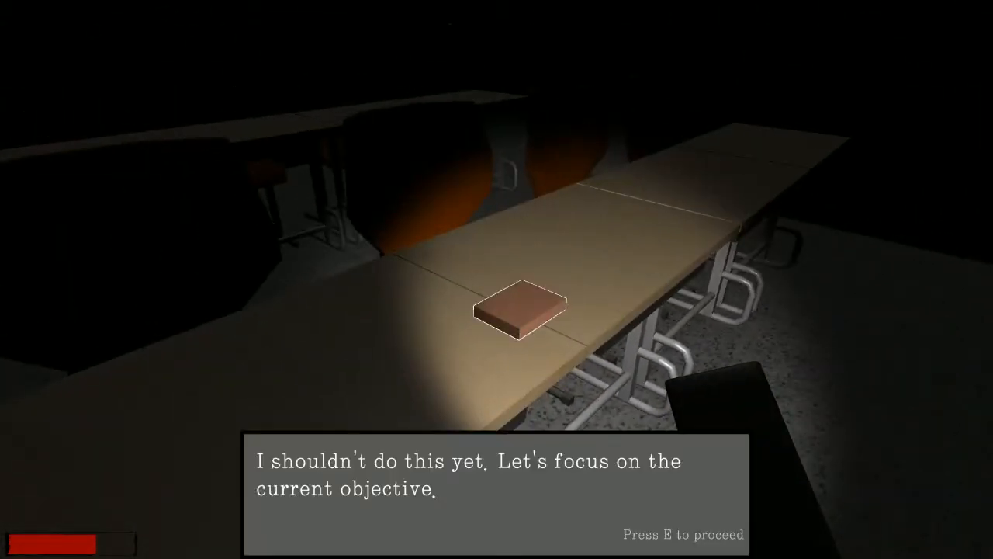
key(e)
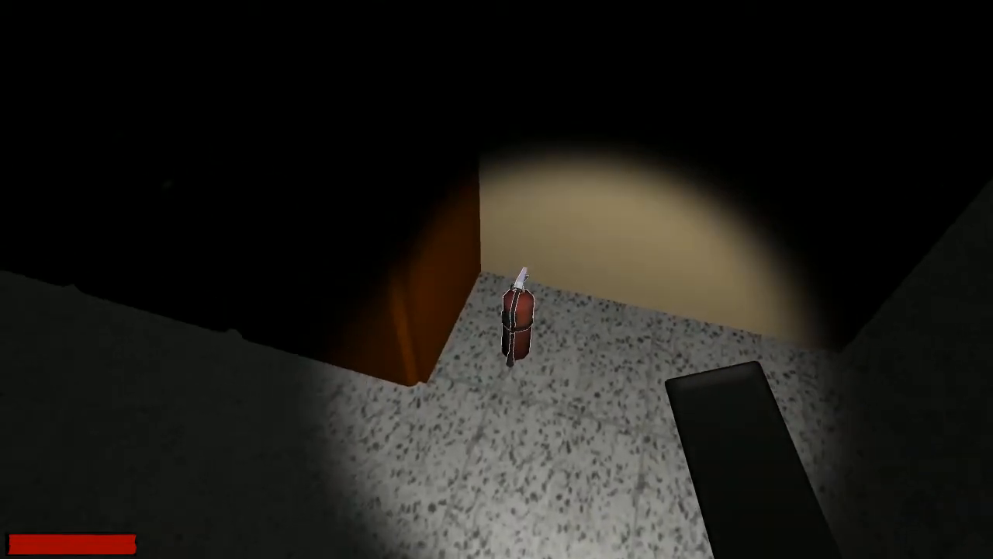
Interact with the red object on the floor beside the doorway.
click(519, 319)
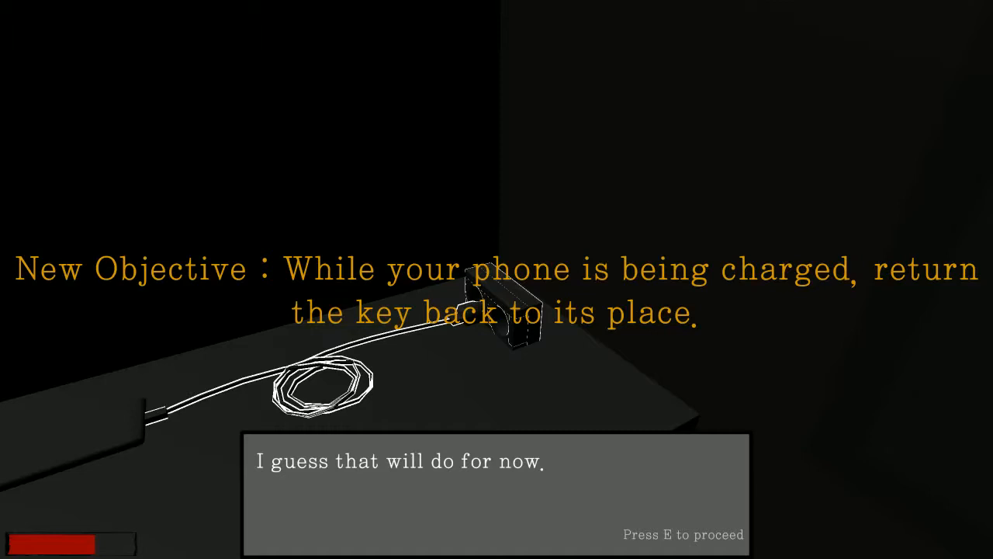
Advance the charging dialogue and dismiss the reminder about the unreturned key.
key(e)
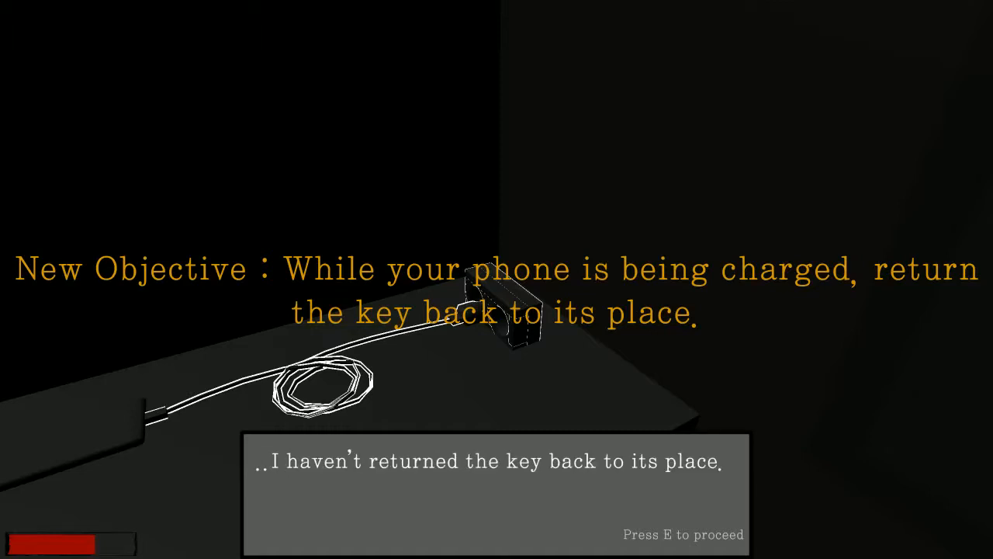
key(e)
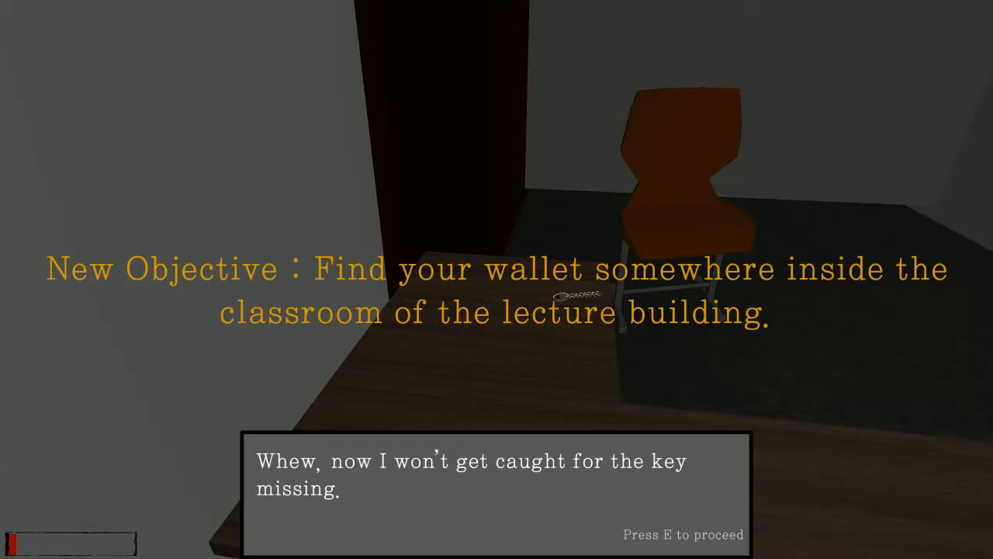
Read the lines about the missing key and the wallet in the lecture-building classroom.
key(e)
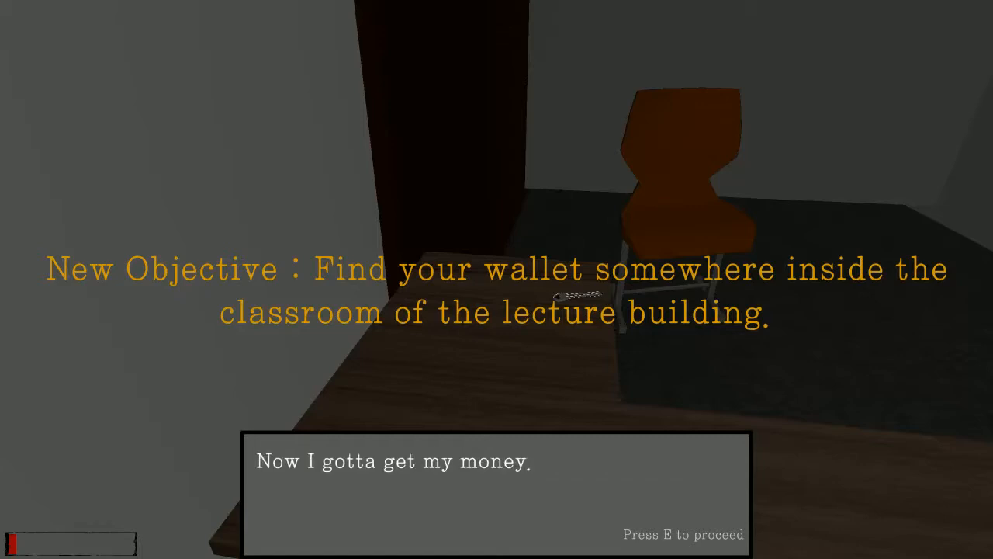
key(e)
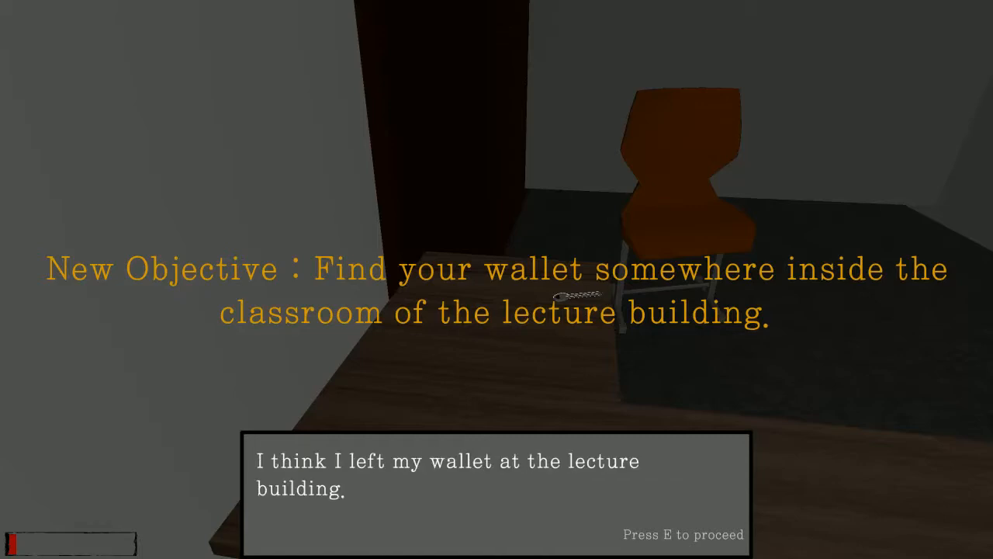
key(e)
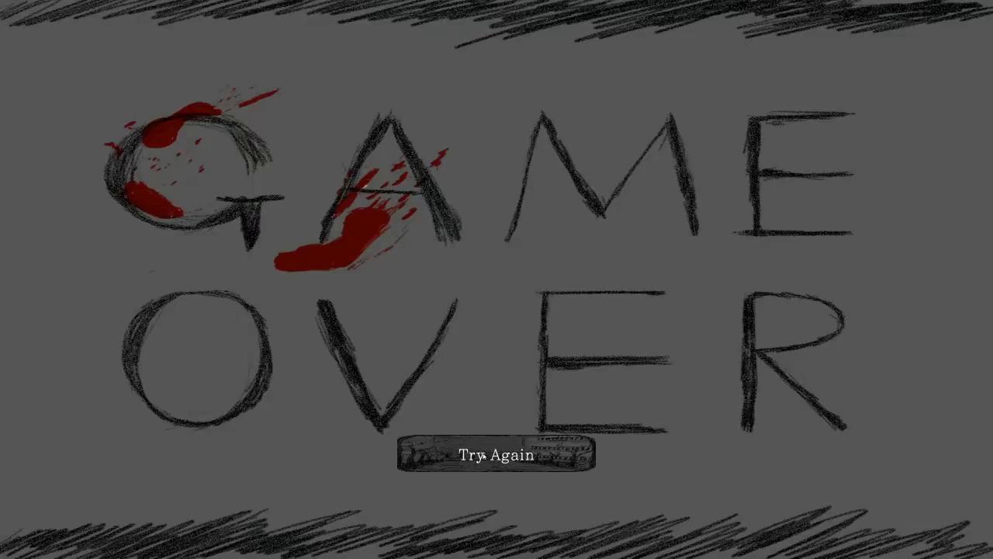
Choose Try Again on the Game Over screen to respawn in the dorm.
click(494, 454)
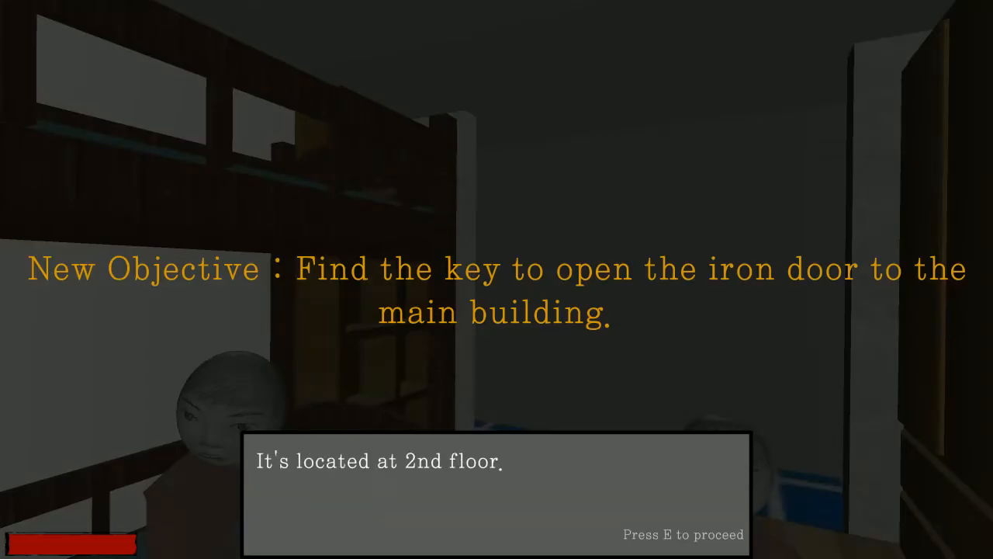
Close the dorm dialogue and walk into the long dim corridor searching for the key.
key(e)
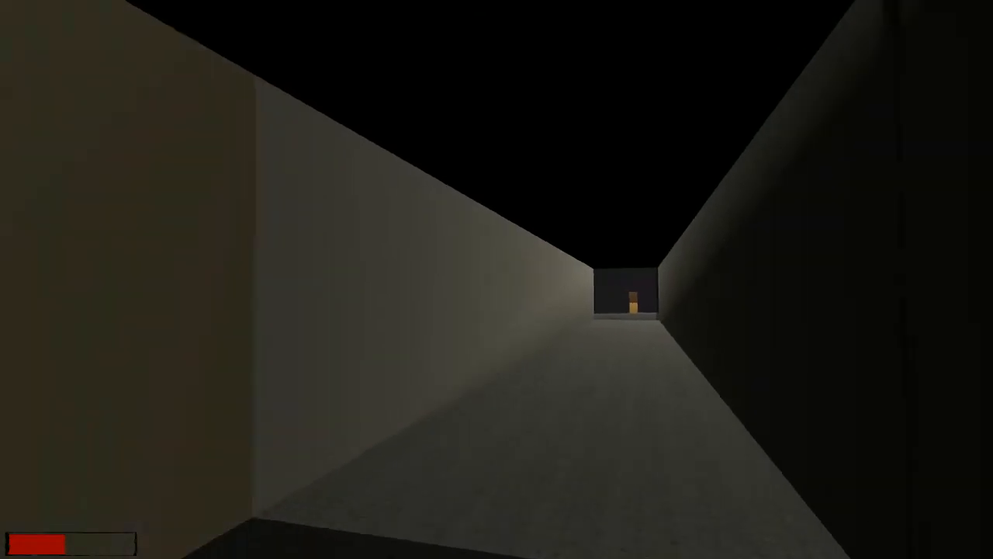
Walk forward through the building until the character dies and Game Over appears.
key(W)
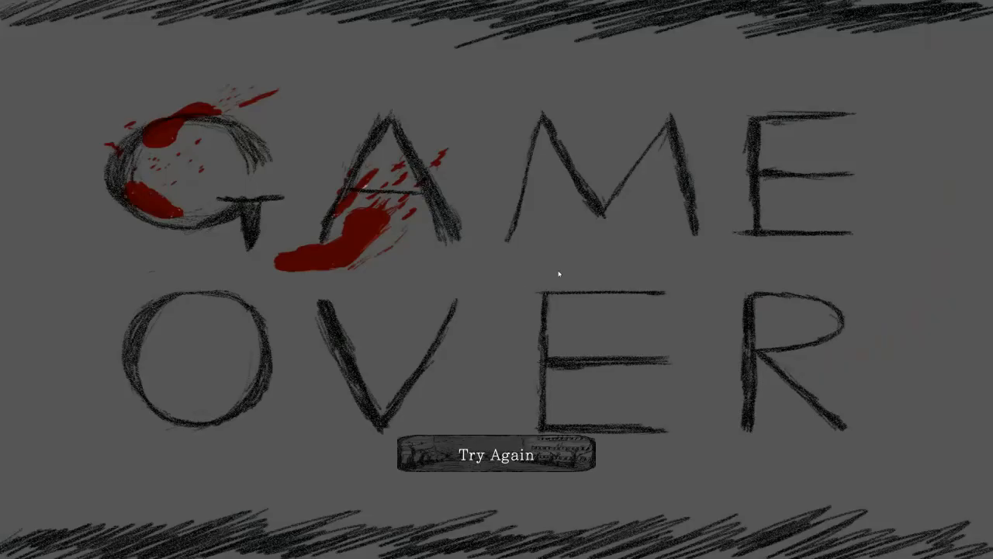
Leave Game Over via Try Again and start a new run from the title menu.
click(497, 456)
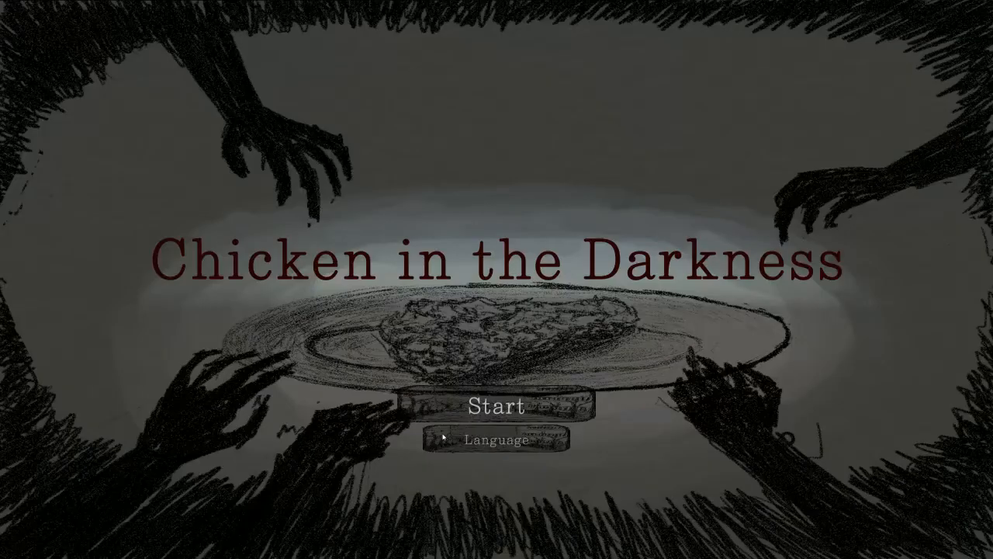
click(496, 406)
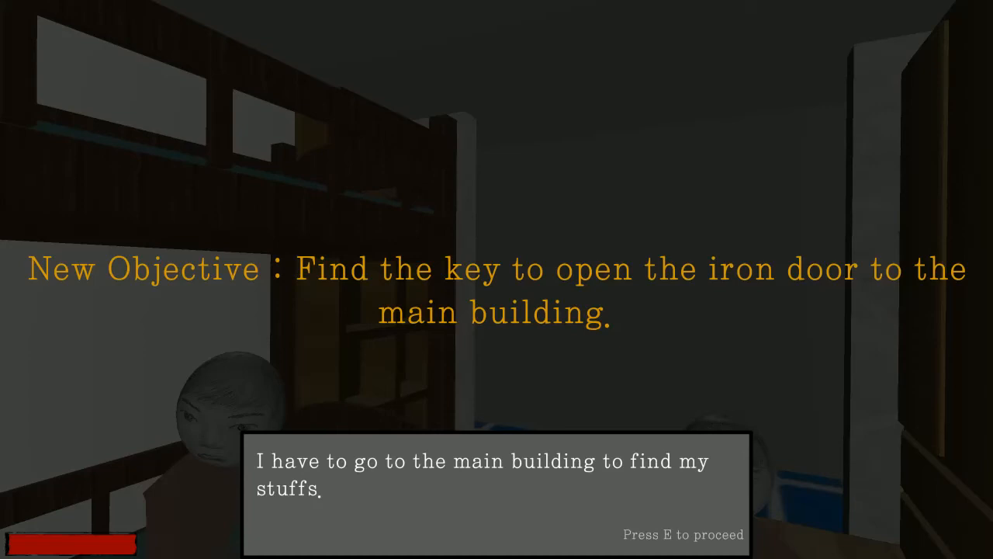
Dismiss the main-building and locked-entrance lines, leaving the iron-door key objective.
key(e)
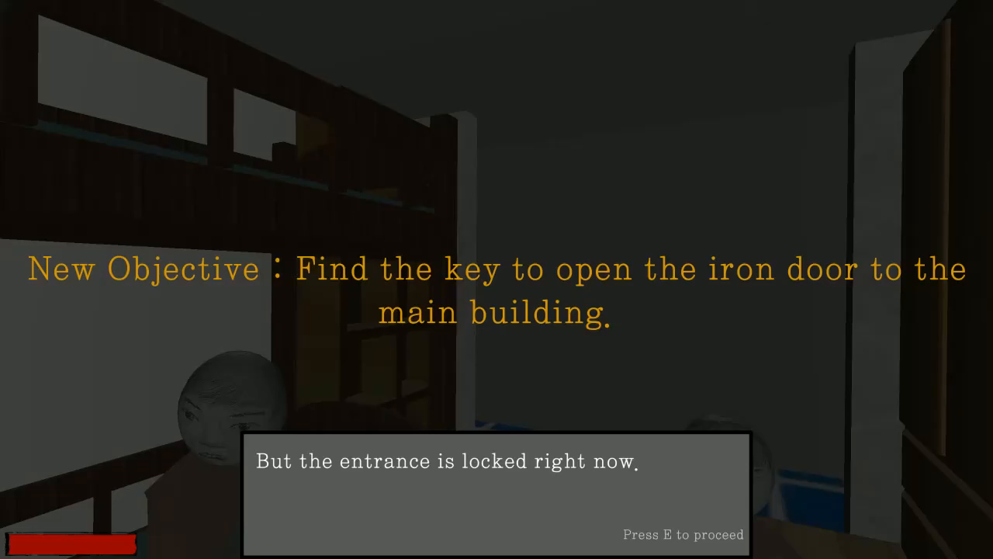
key(e)
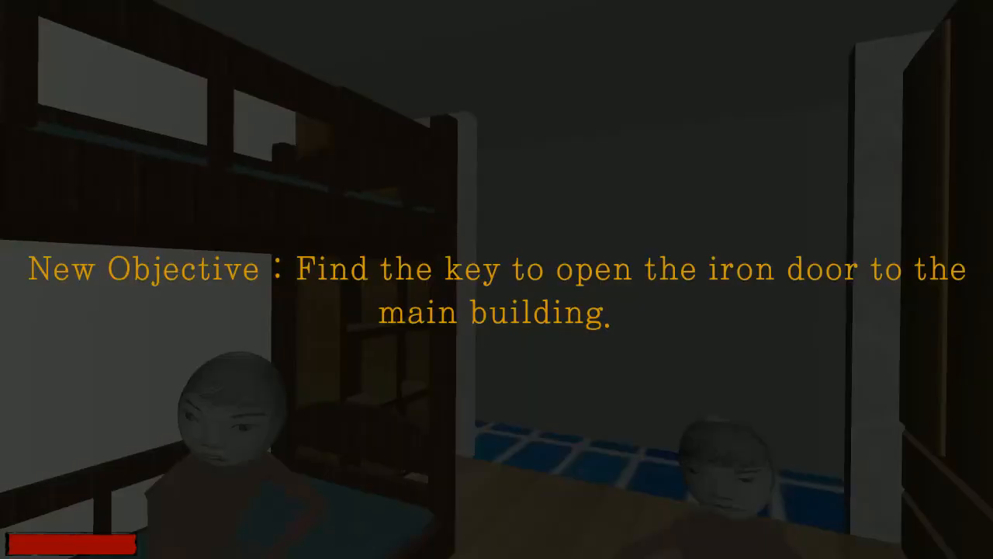